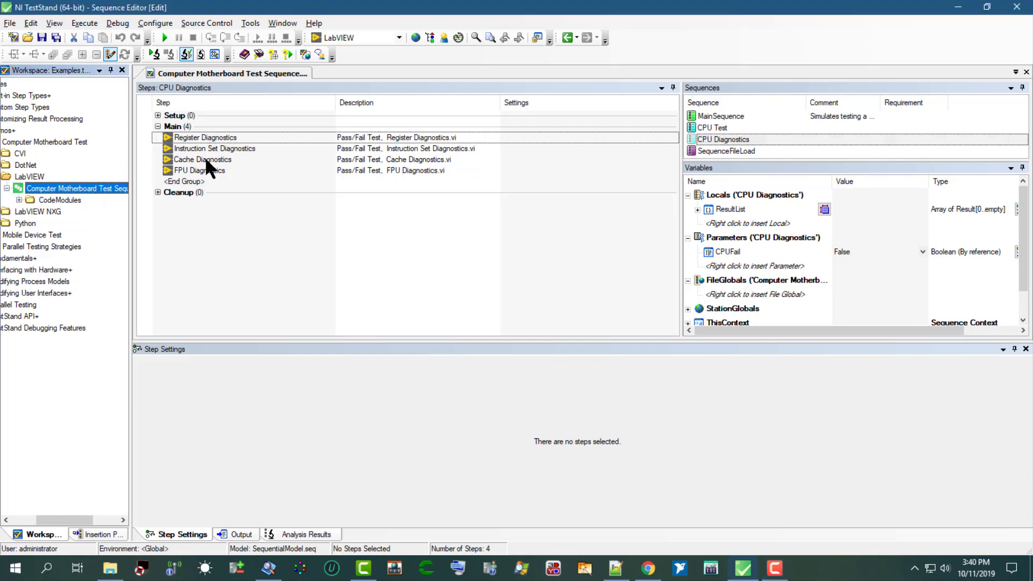
{"action": "mouse_move", "coordinate": [208, 183]}
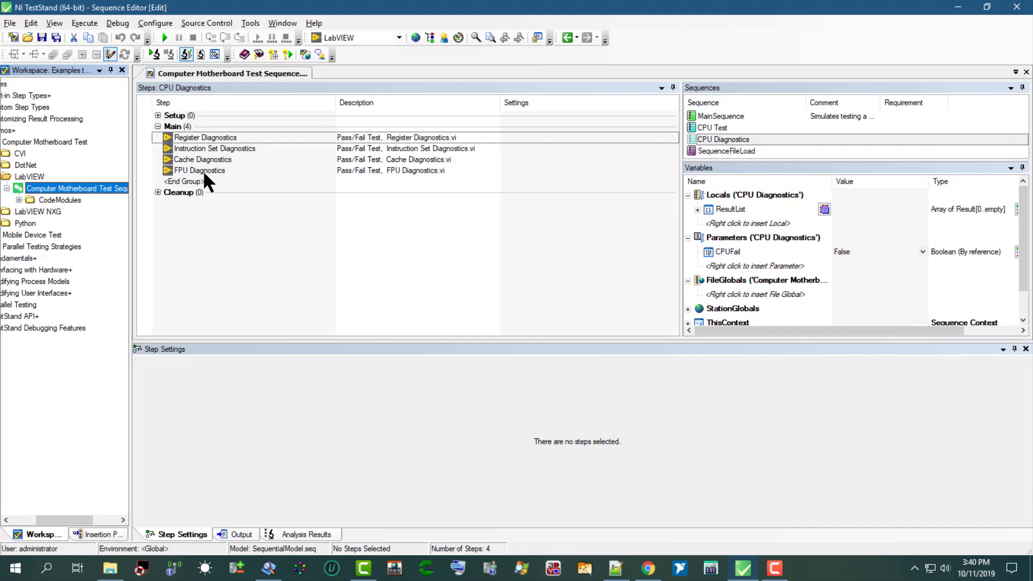
{"action": "mouse_move", "coordinate": [707, 122]}
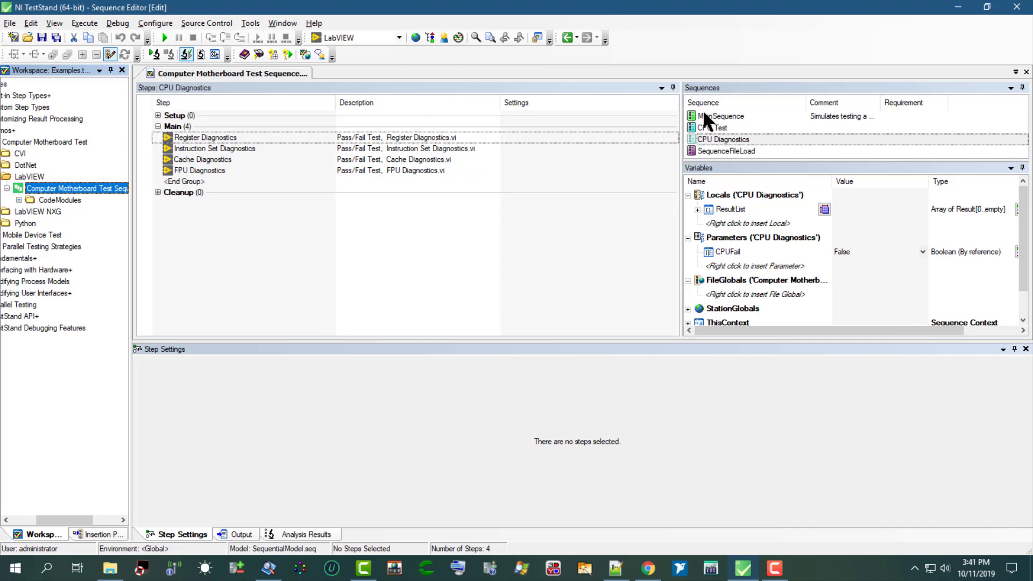
View MainSequence's steps, then open CPU Test to list its four steps and variables
{"action": "left_click", "coordinate": [721, 116]}
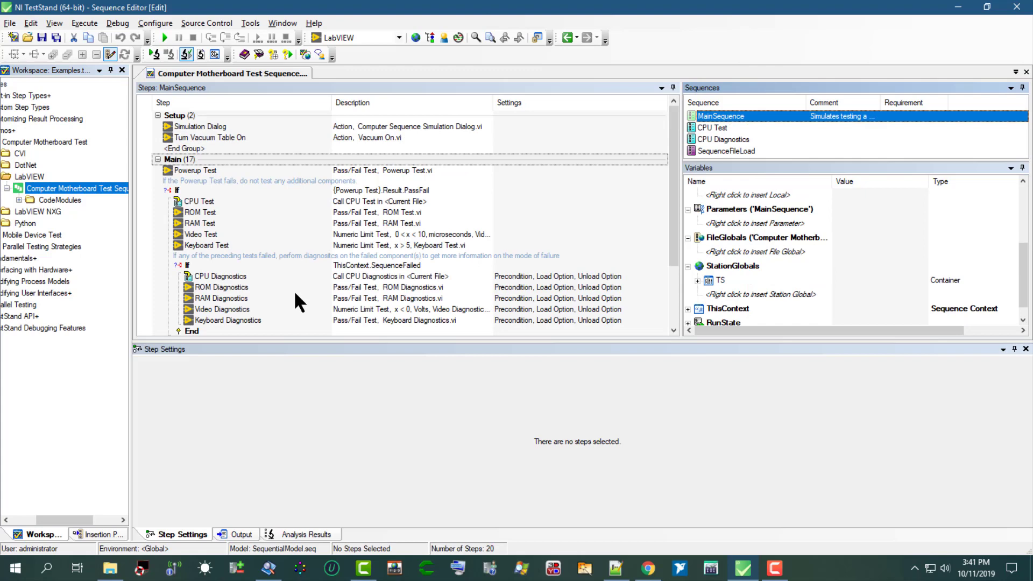
{"action": "mouse_move", "coordinate": [211, 218]}
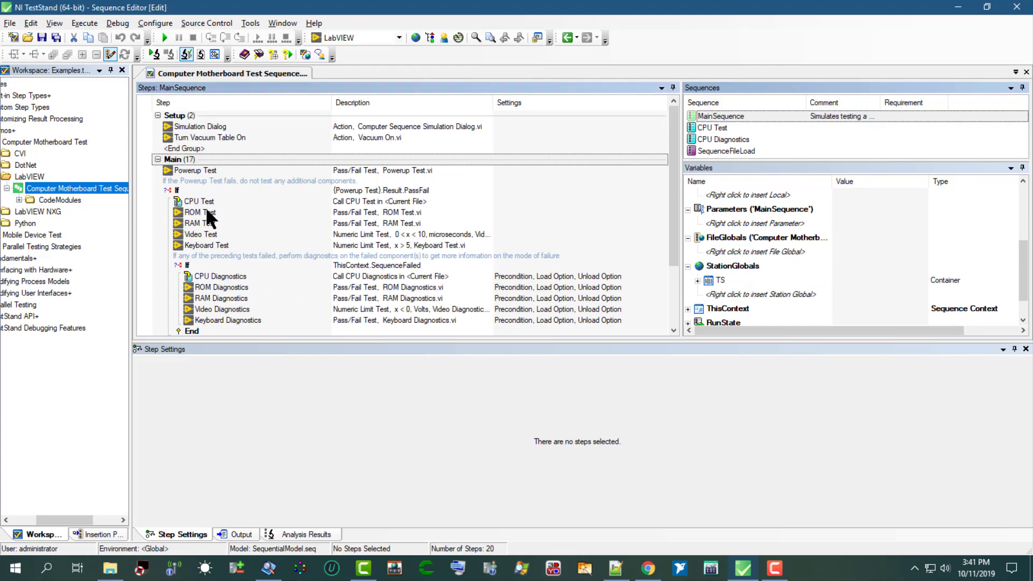
{"action": "left_click", "coordinate": [199, 212]}
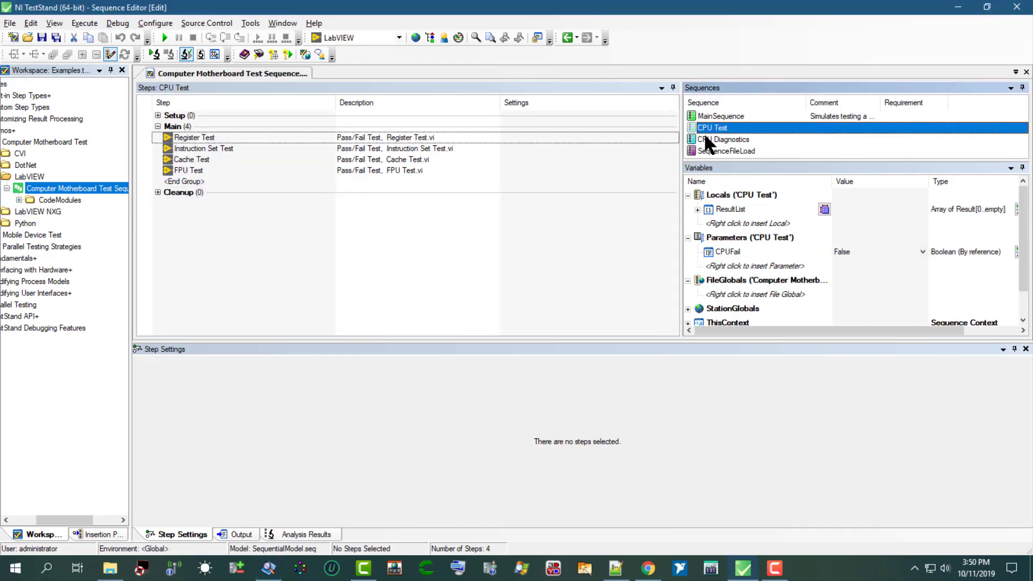
{"action": "left_click", "coordinate": [723, 139]}
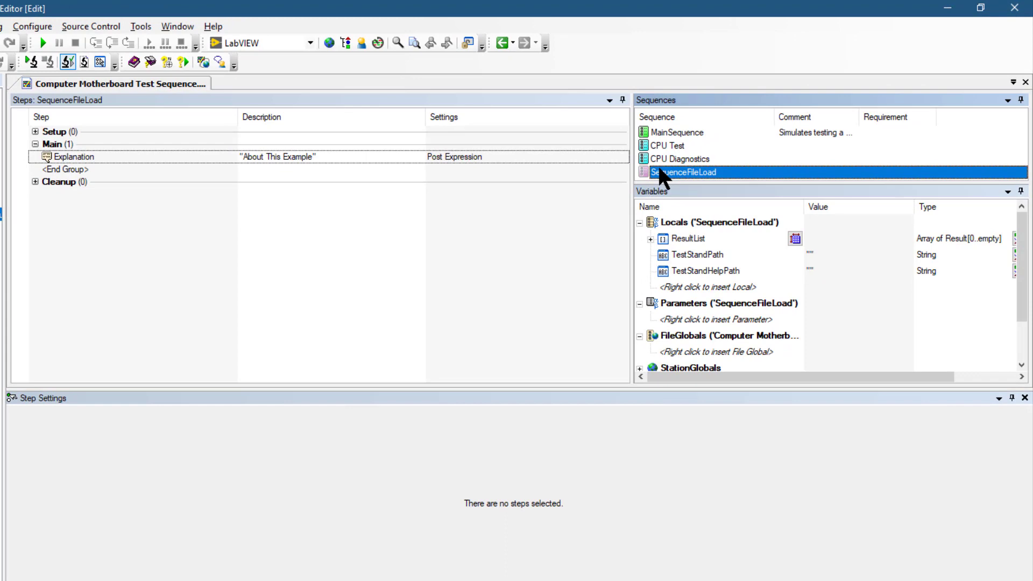
{"action": "mouse_move", "coordinate": [669, 168]}
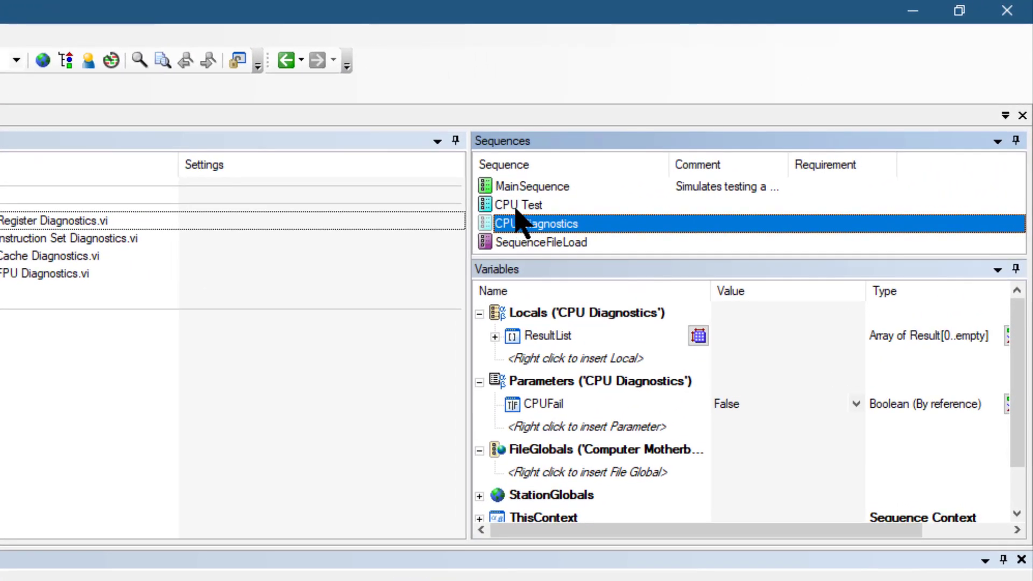
{"action": "left_click", "coordinate": [523, 205]}
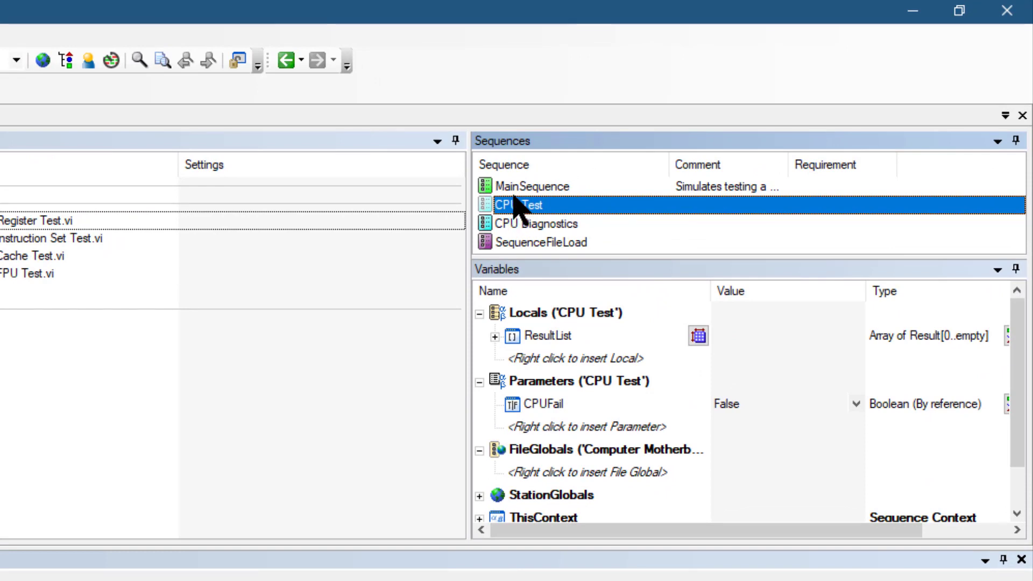
{"action": "mouse_move", "coordinate": [557, 372]}
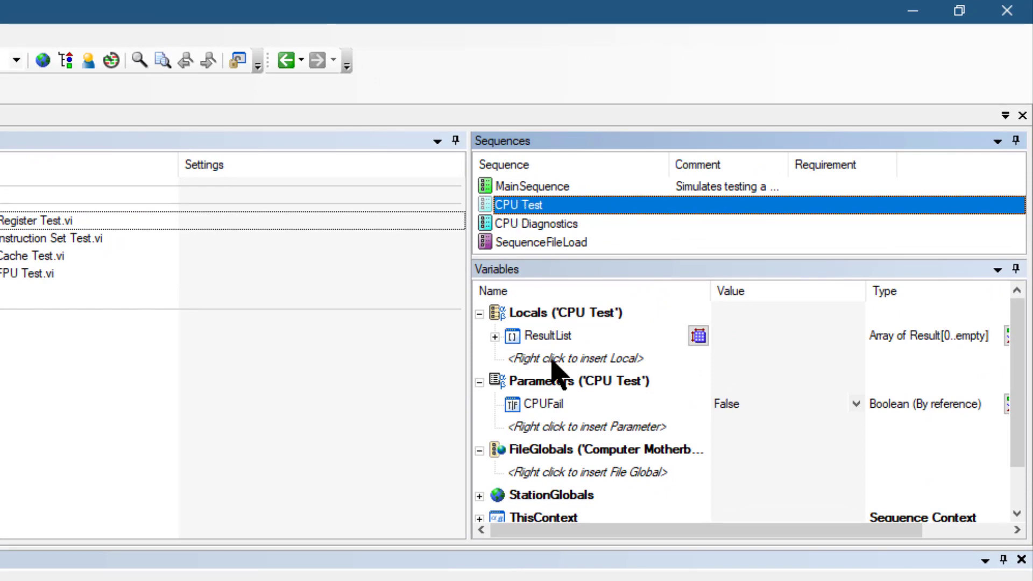
{"action": "mouse_move", "coordinate": [577, 482]}
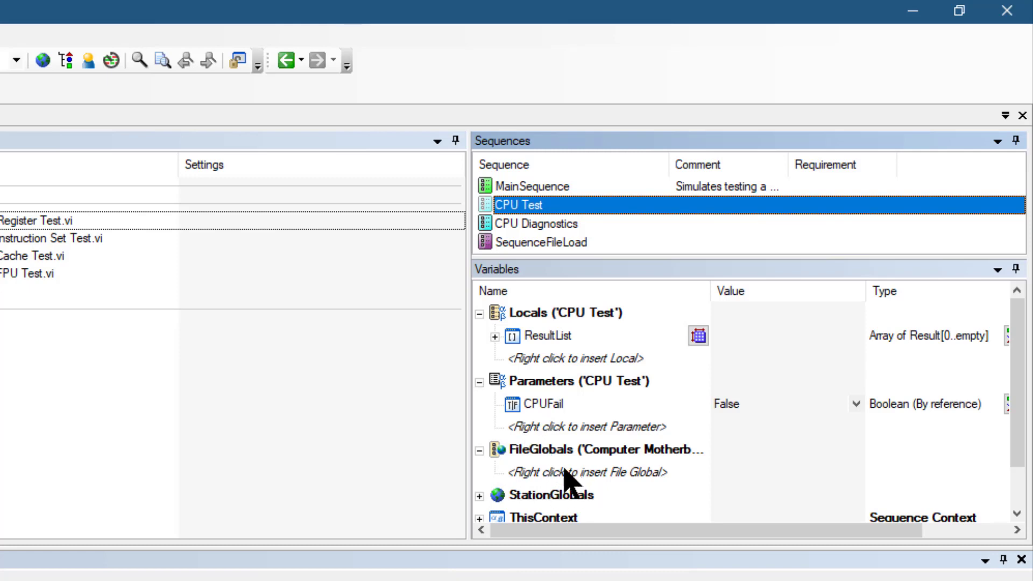
{"action": "mouse_move", "coordinate": [486, 508]}
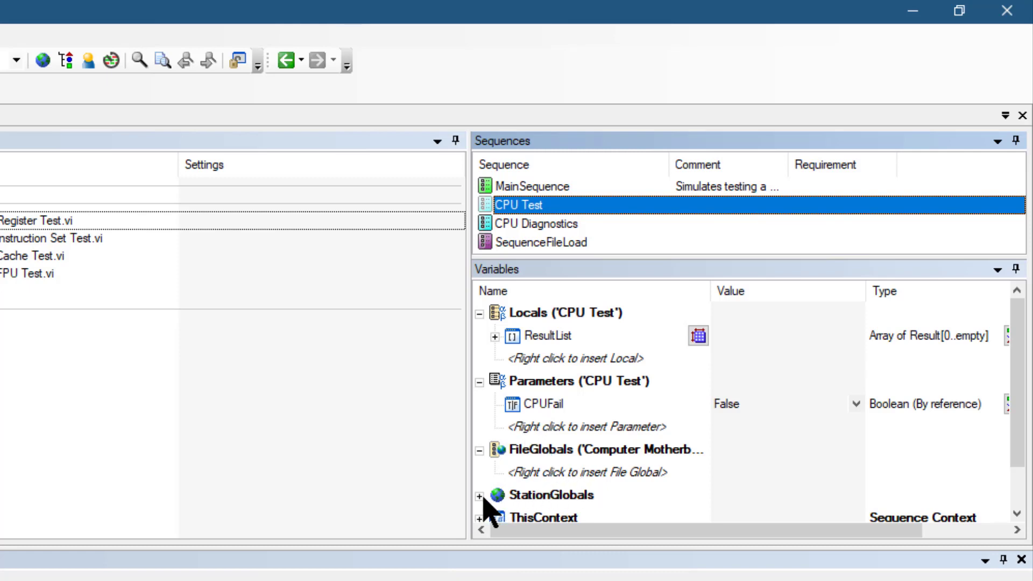
{"action": "left_click", "coordinate": [478, 496]}
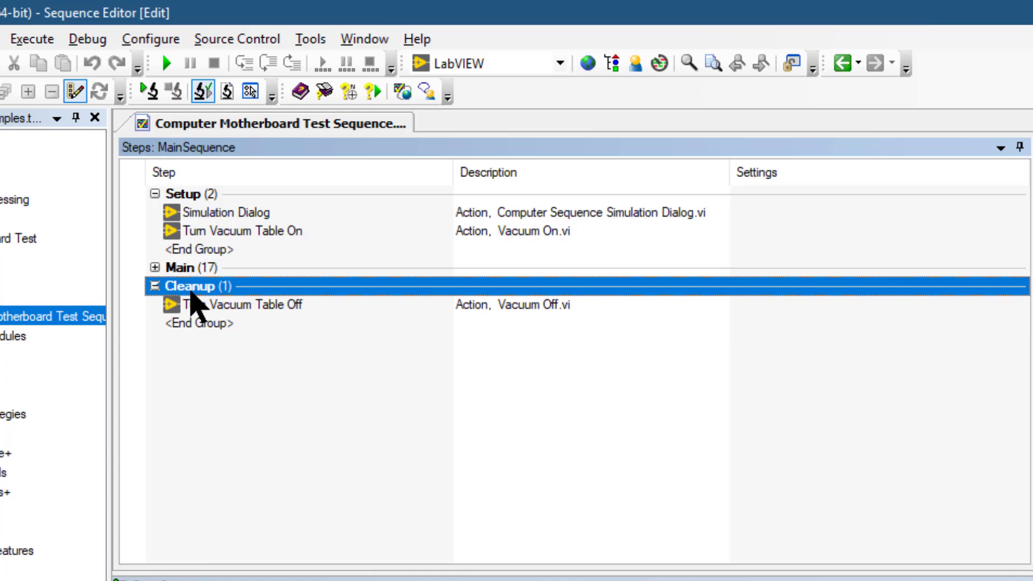
{"action": "mouse_move", "coordinate": [204, 231]}
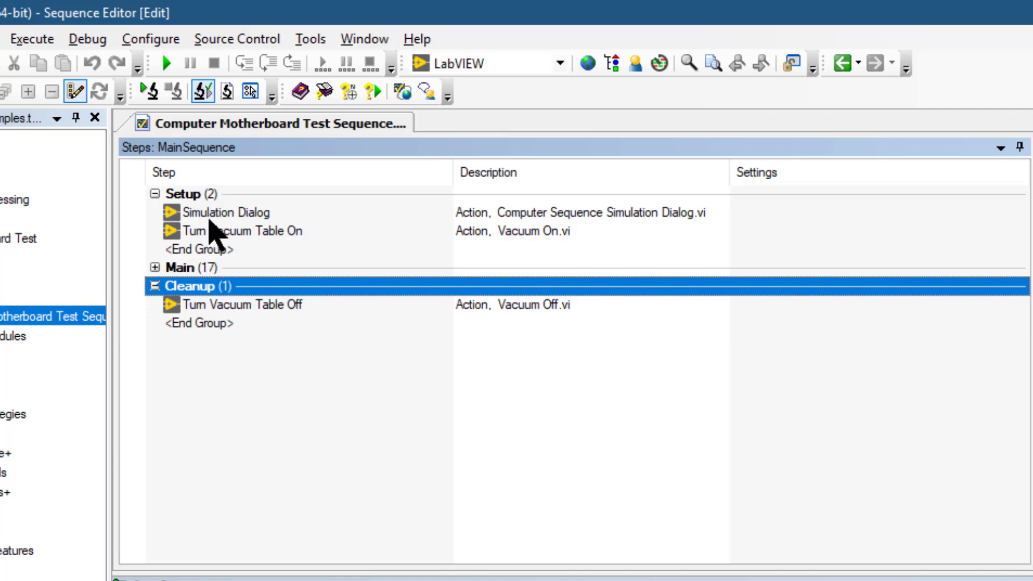
Review MainSequence's Setup, Main (17 steps) and Cleanup step groups with Main collapsed
{"action": "left_click", "coordinate": [191, 193]}
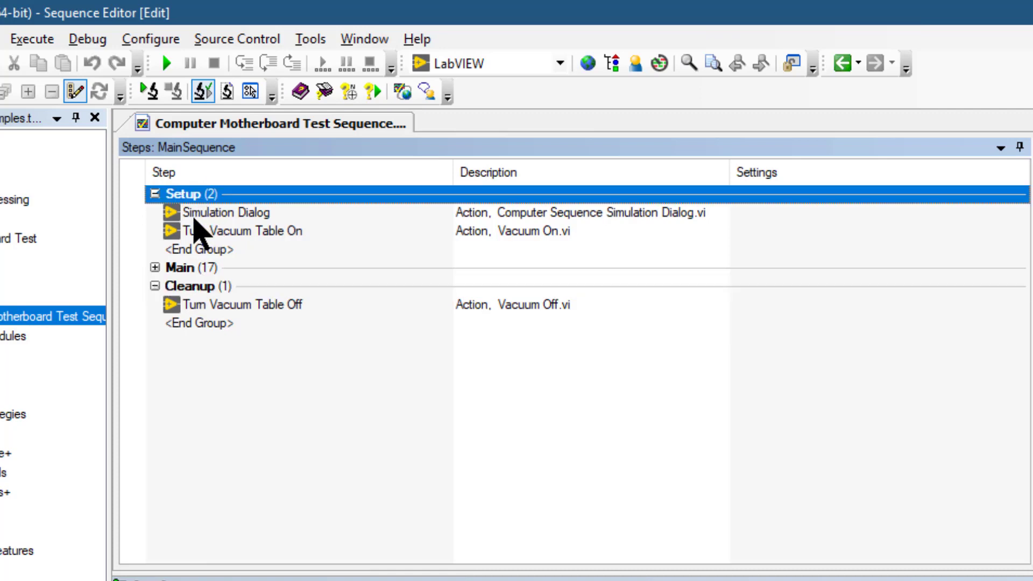
{"action": "mouse_move", "coordinate": [194, 276]}
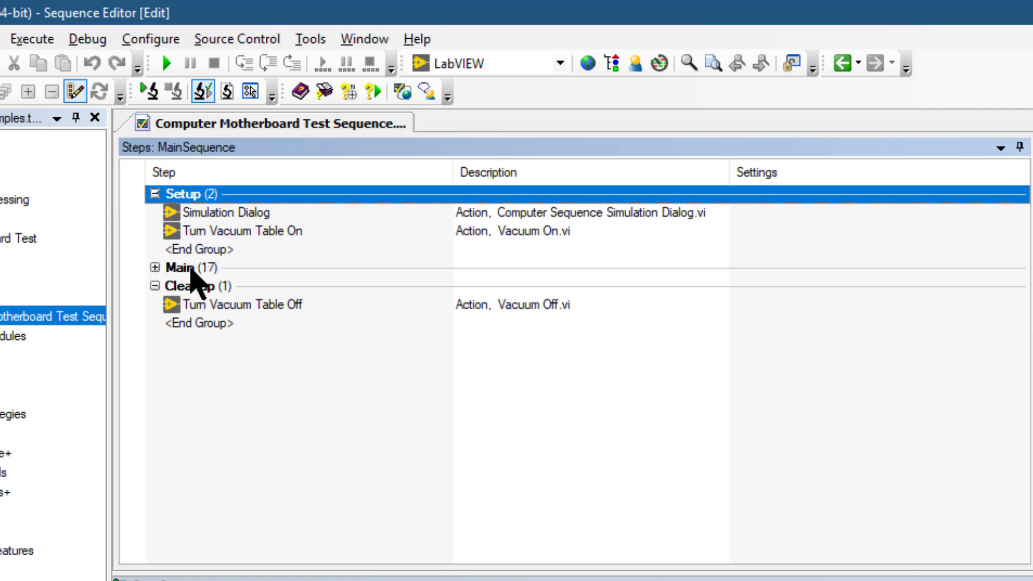
{"action": "left_click", "coordinate": [191, 267]}
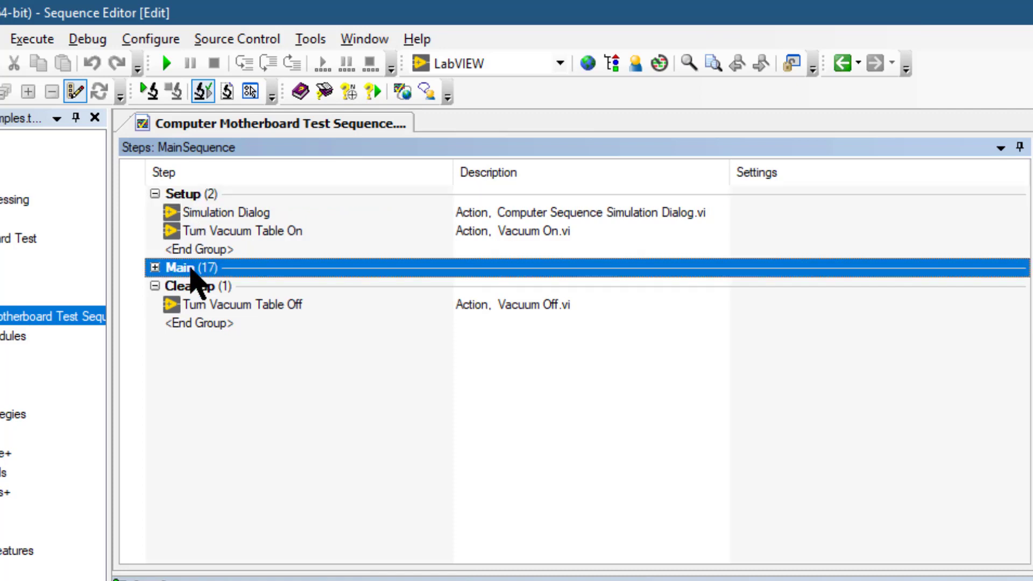
{"action": "mouse_move", "coordinate": [193, 303]}
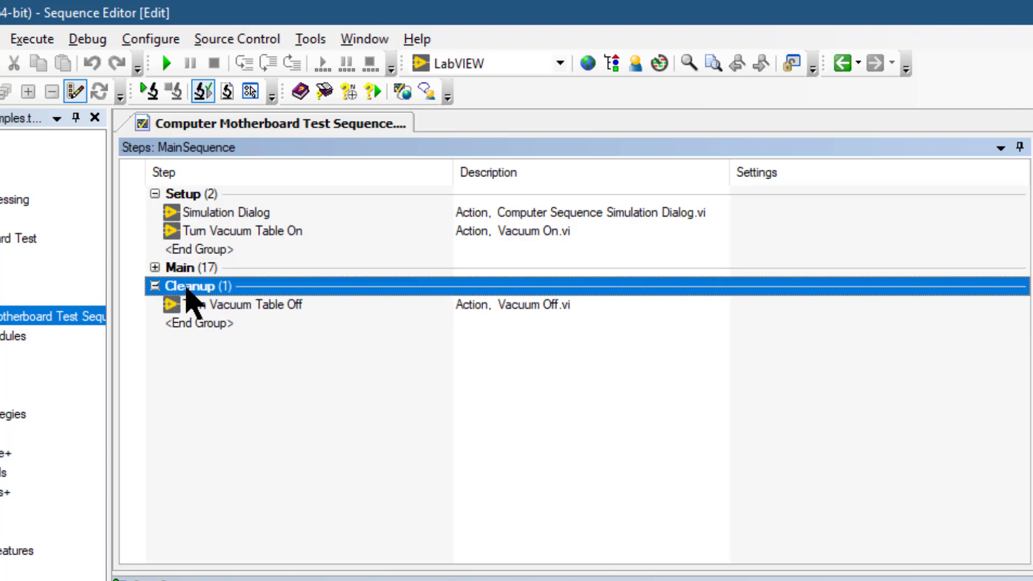
{"action": "mouse_move", "coordinate": [196, 197]}
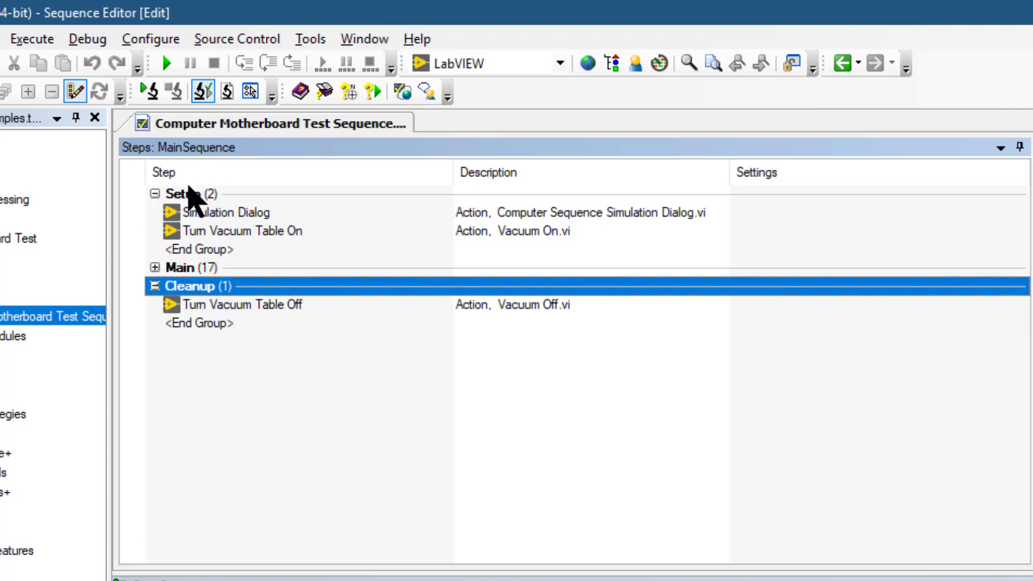
{"action": "left_click", "coordinate": [185, 194]}
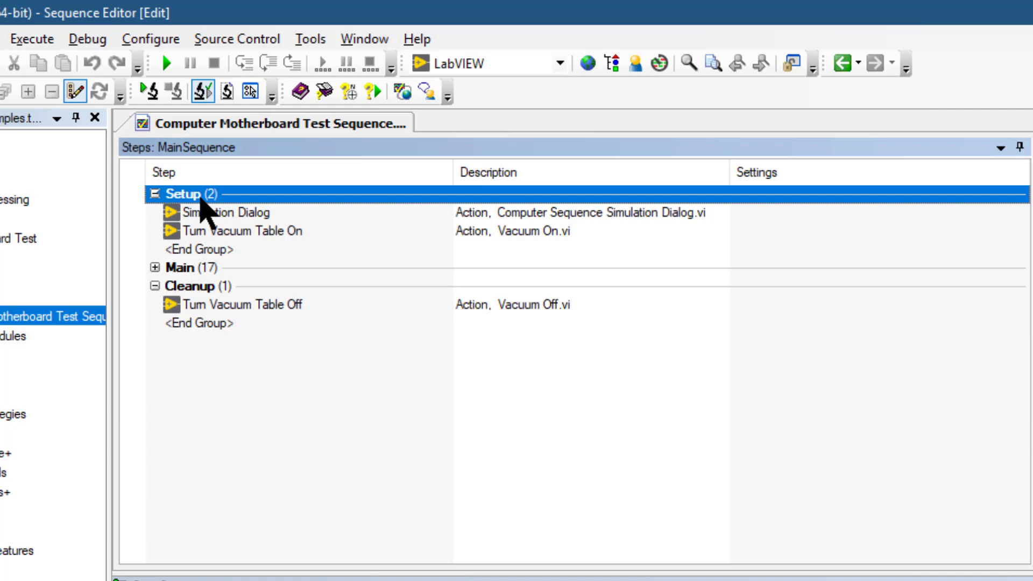
{"action": "mouse_move", "coordinate": [207, 224]}
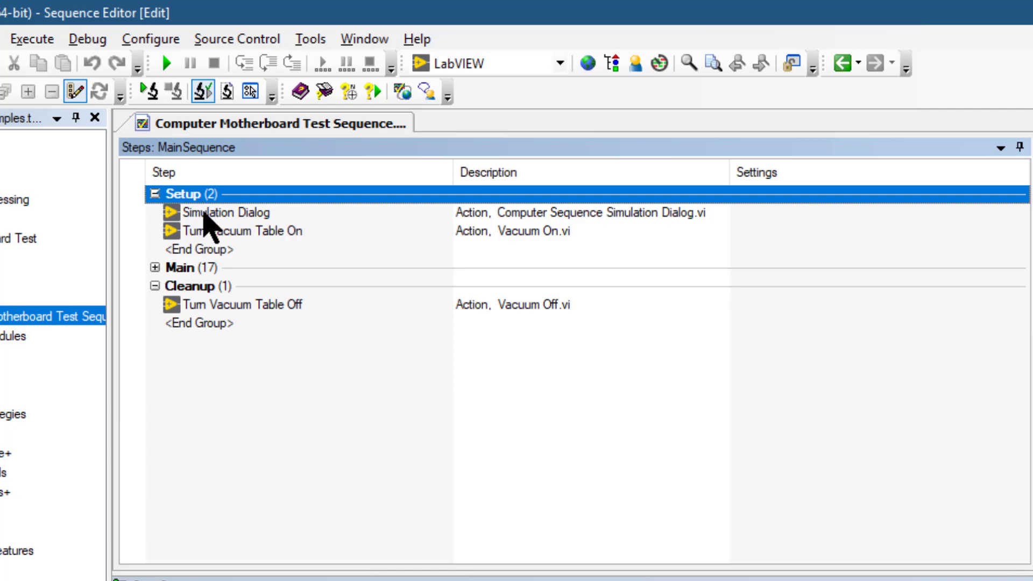
{"action": "left_click", "coordinate": [244, 230]}
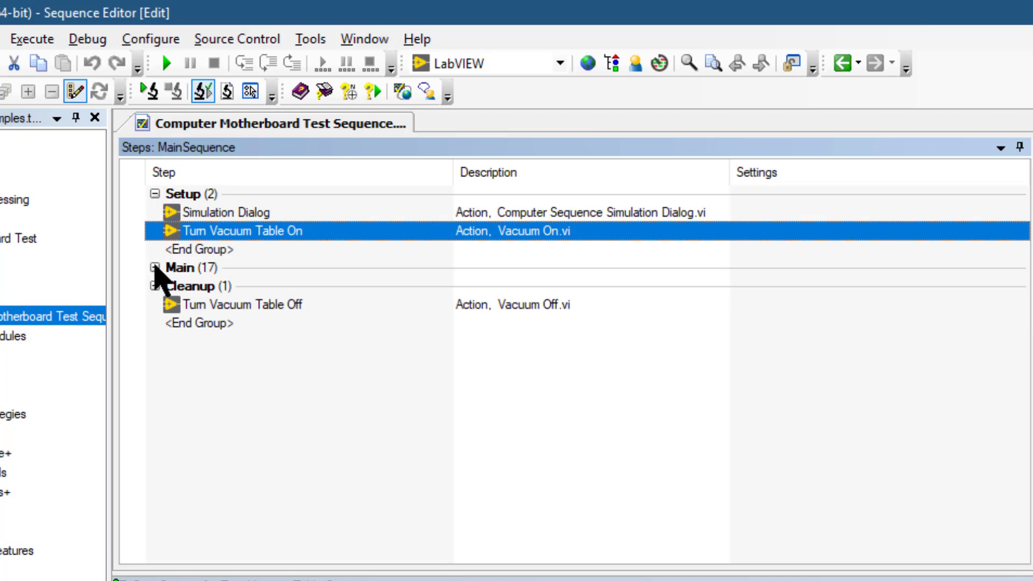
{"action": "left_click", "coordinate": [153, 268]}
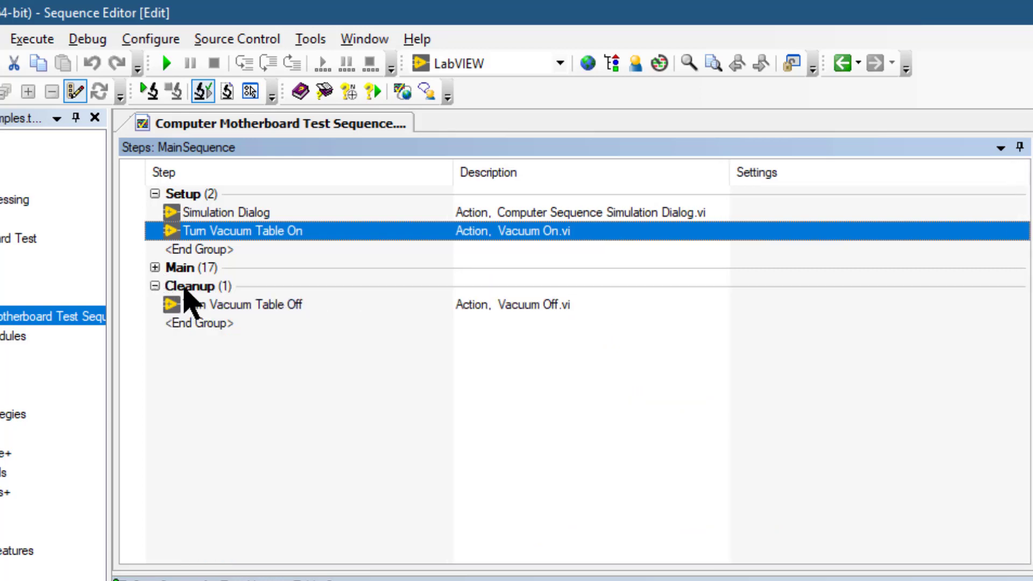
{"action": "left_click", "coordinate": [198, 285]}
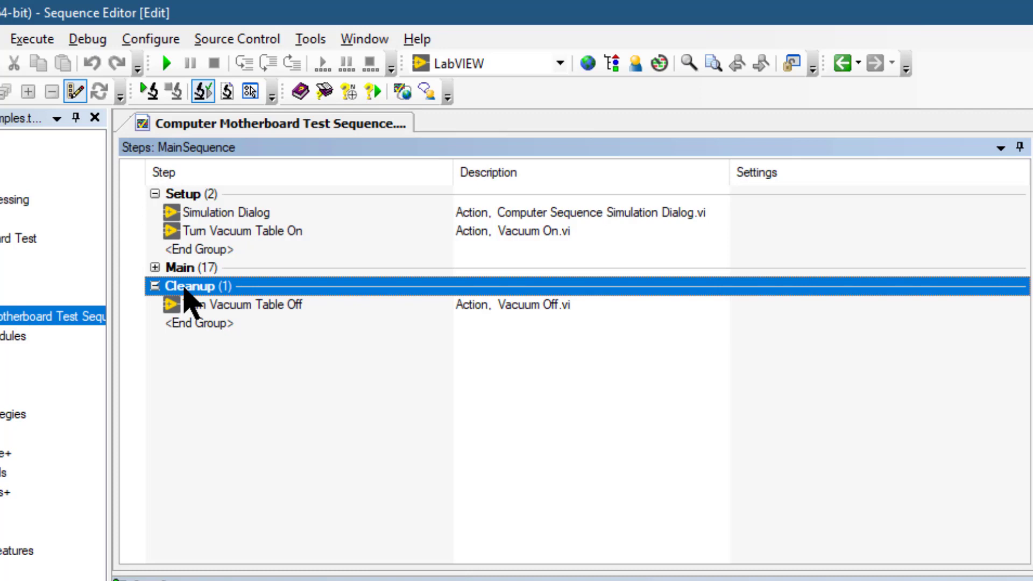
{"action": "left_click", "coordinate": [238, 305]}
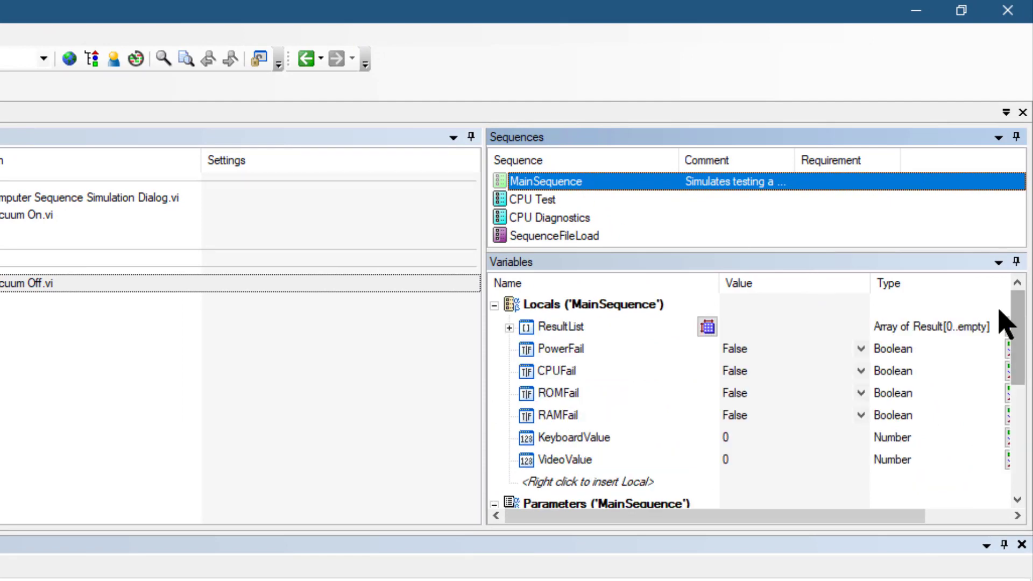
Inspect CPU Test's variables, selecting the by-reference Boolean CPUFail parameter
{"action": "left_click", "coordinate": [493, 304]}
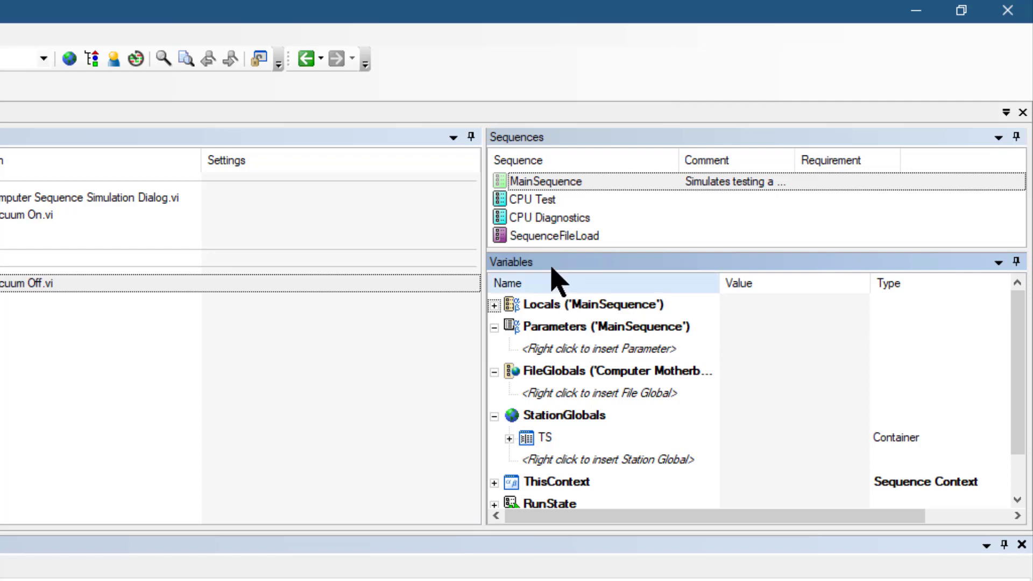
{"action": "left_click", "coordinate": [534, 199]}
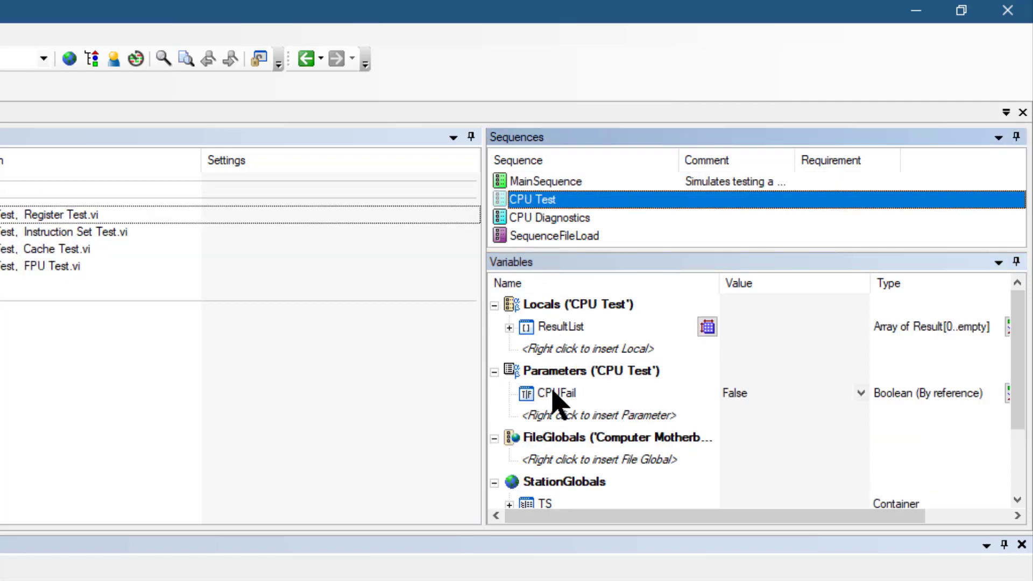
{"action": "left_click", "coordinate": [555, 393]}
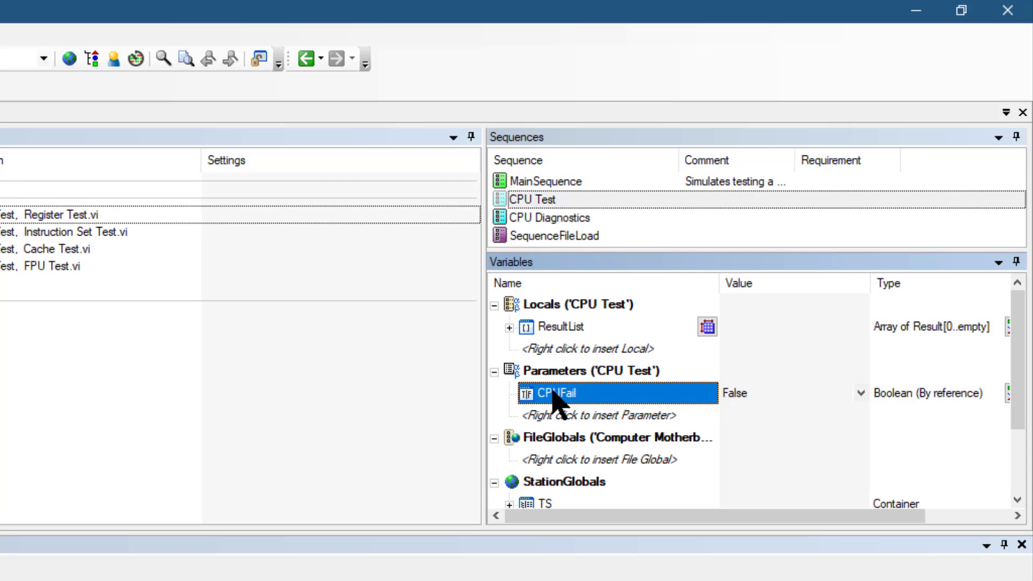
{"action": "left_click", "coordinate": [560, 327]}
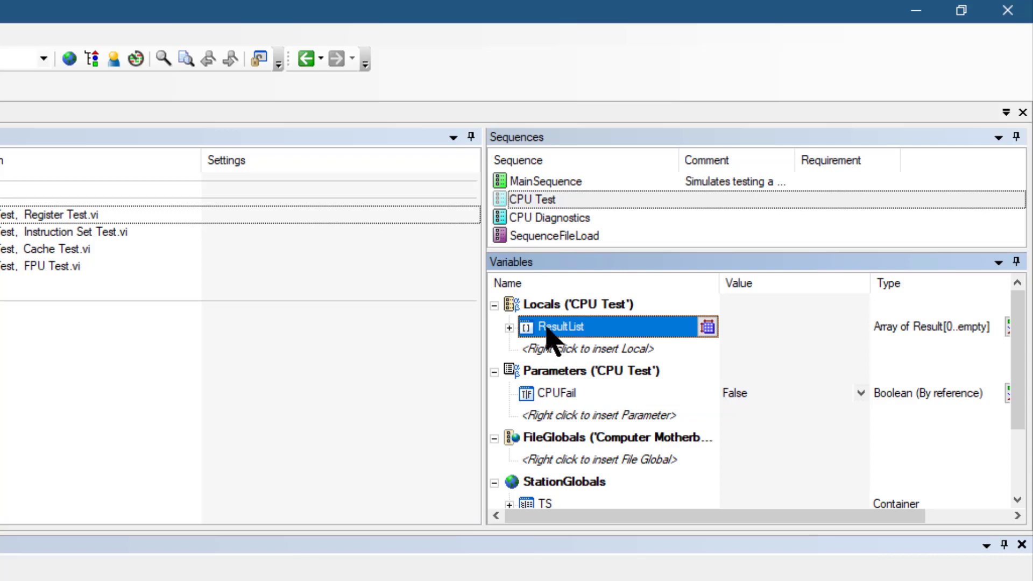
{"action": "mouse_move", "coordinate": [534, 199]}
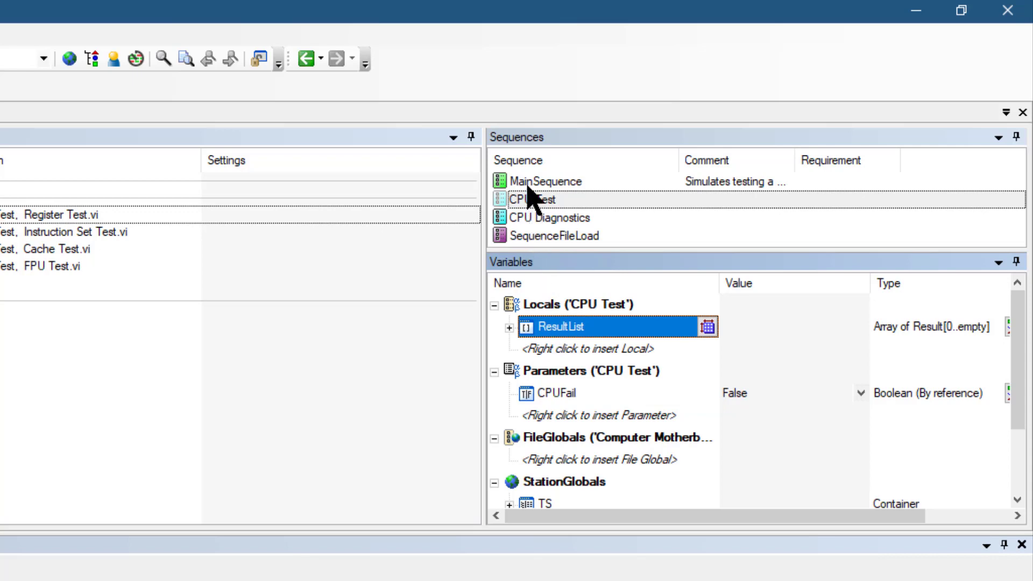
Show MainSequence's variables with Locals expanded to its fail flags and values
{"action": "left_click", "coordinate": [546, 182]}
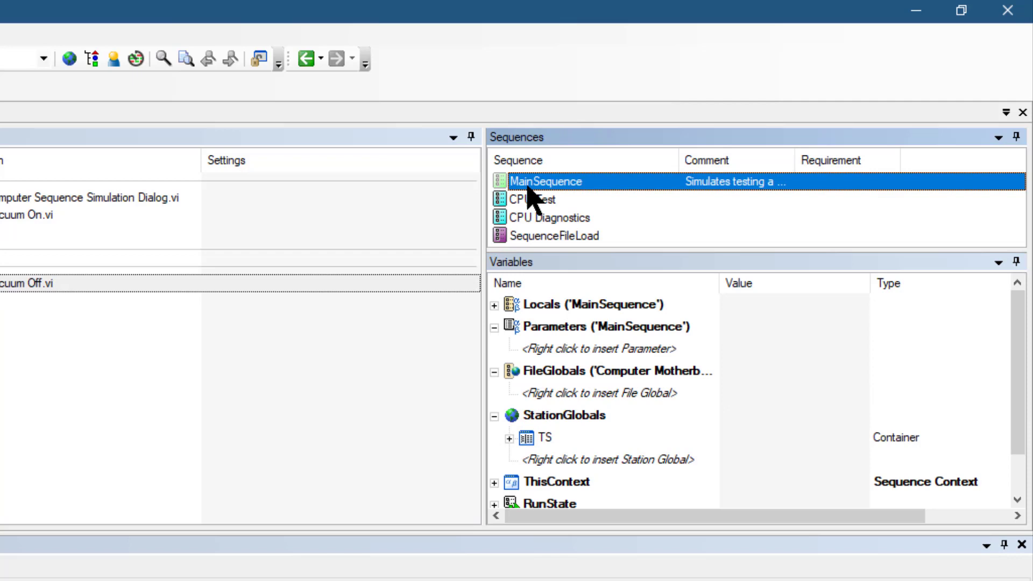
{"action": "double_click", "coordinate": [546, 181]}
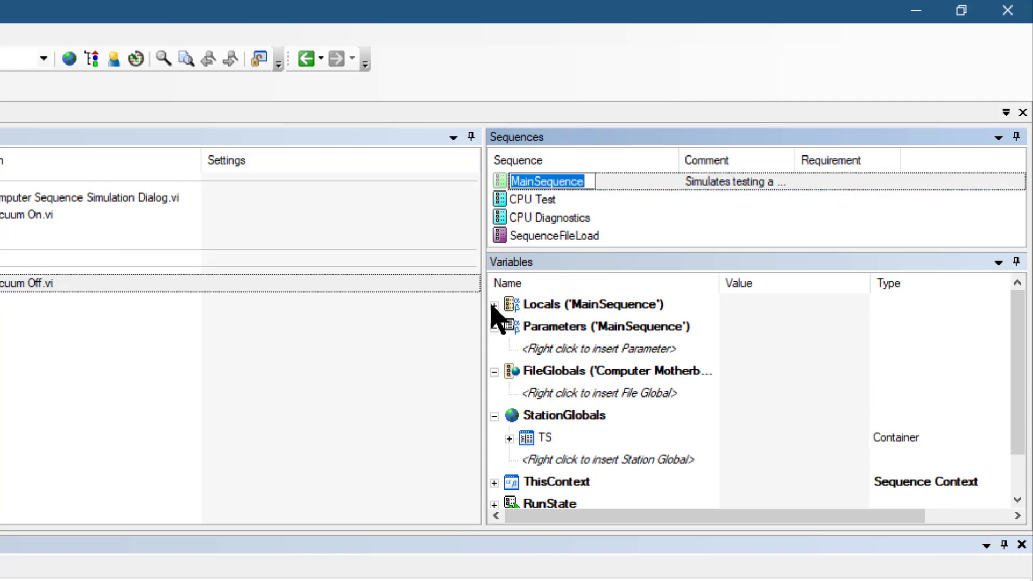
{"action": "left_click", "coordinate": [495, 304]}
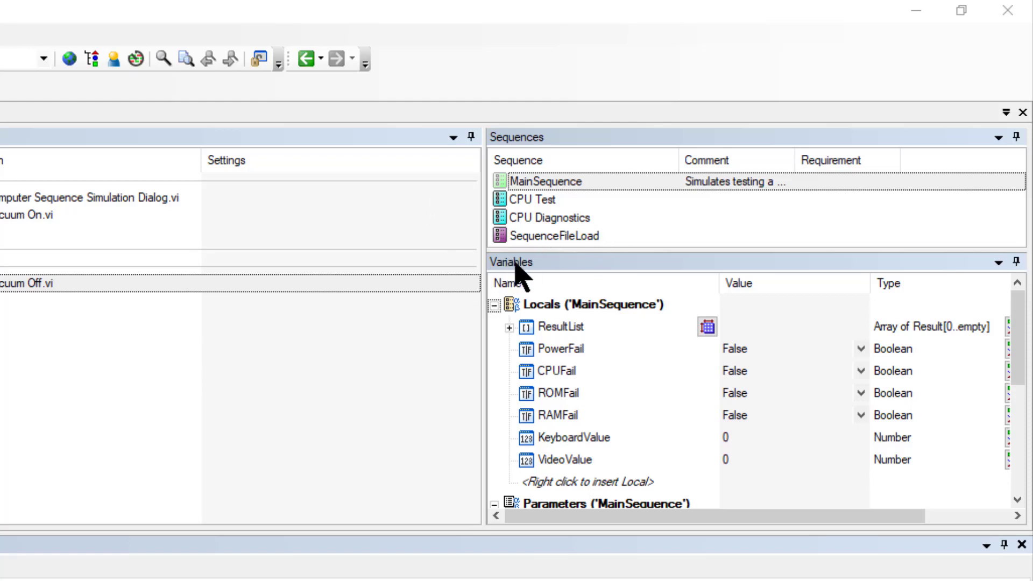
{"action": "mouse_move", "coordinate": [593, 369]}
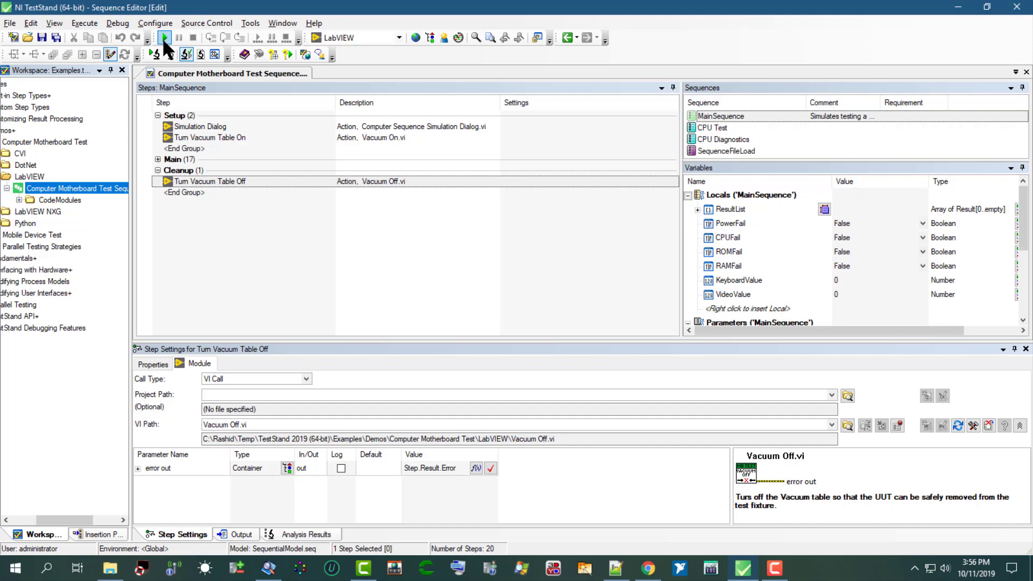
Run Test UUTs on the motherboard sequence file and break during Load Configuration
{"action": "left_click", "coordinate": [162, 38]}
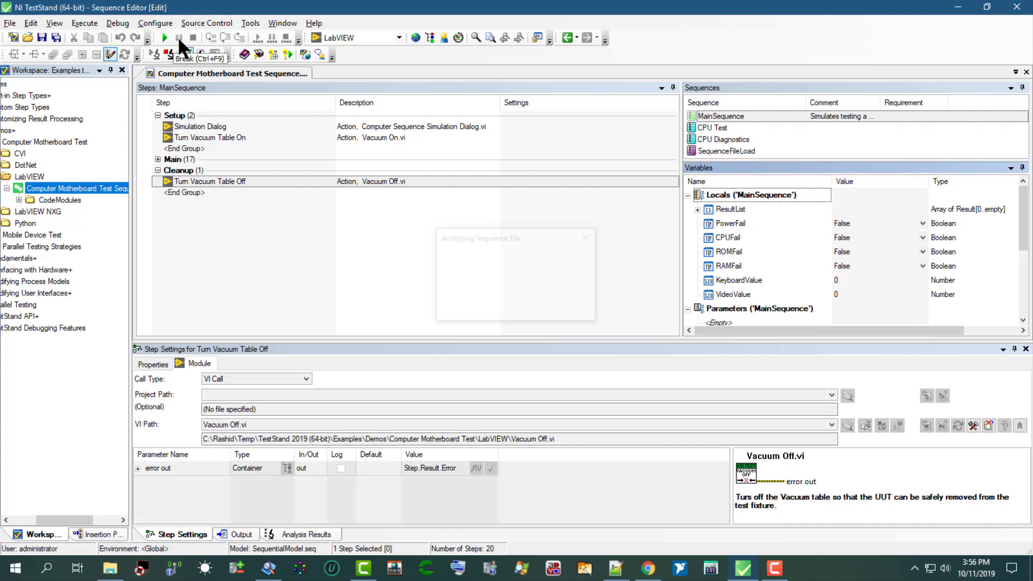
{"action": "left_click", "coordinate": [162, 38]}
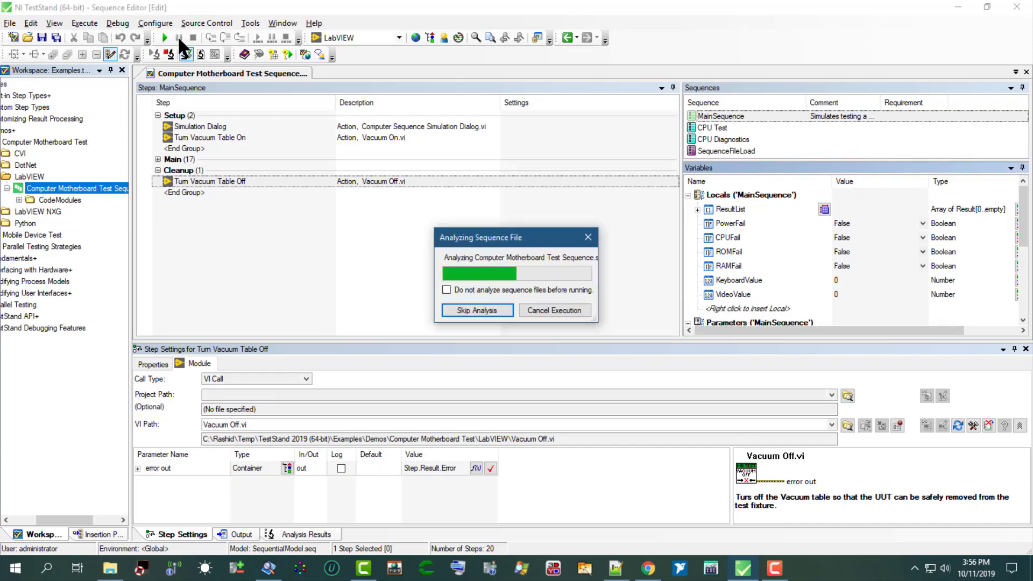
{"action": "left_click", "coordinate": [475, 310]}
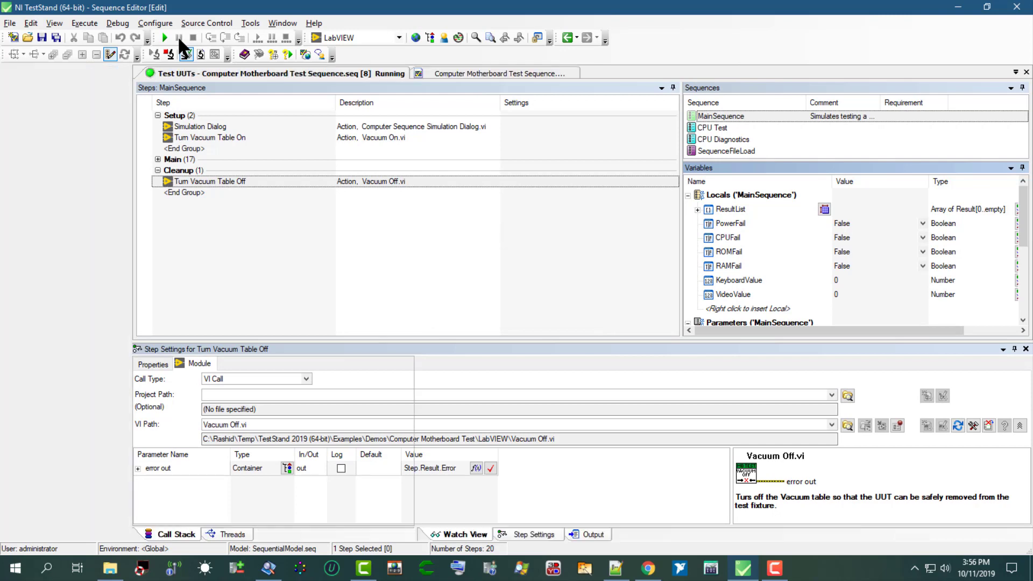
{"action": "left_click", "coordinate": [162, 37]}
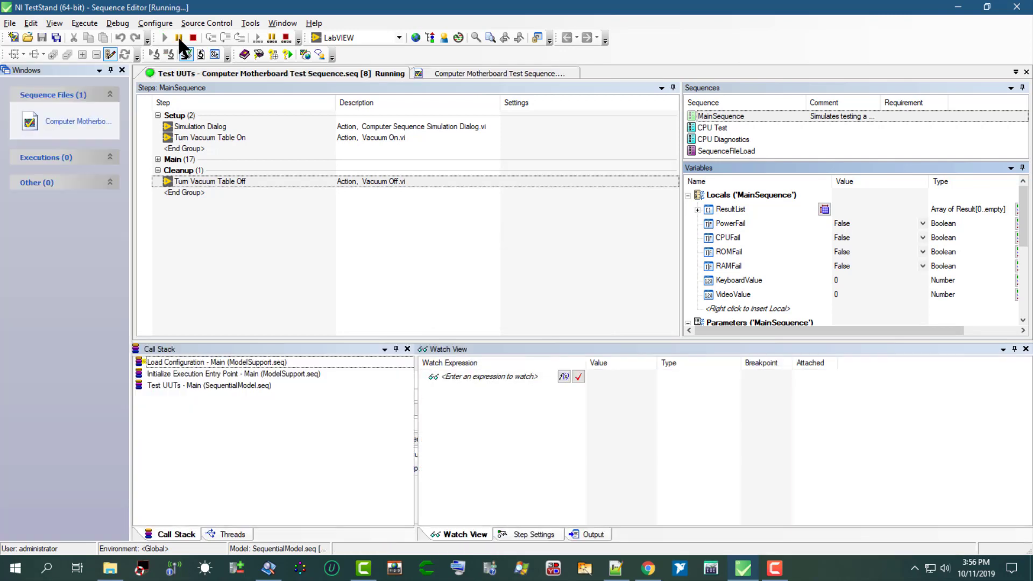
{"action": "left_click", "coordinate": [178, 38]}
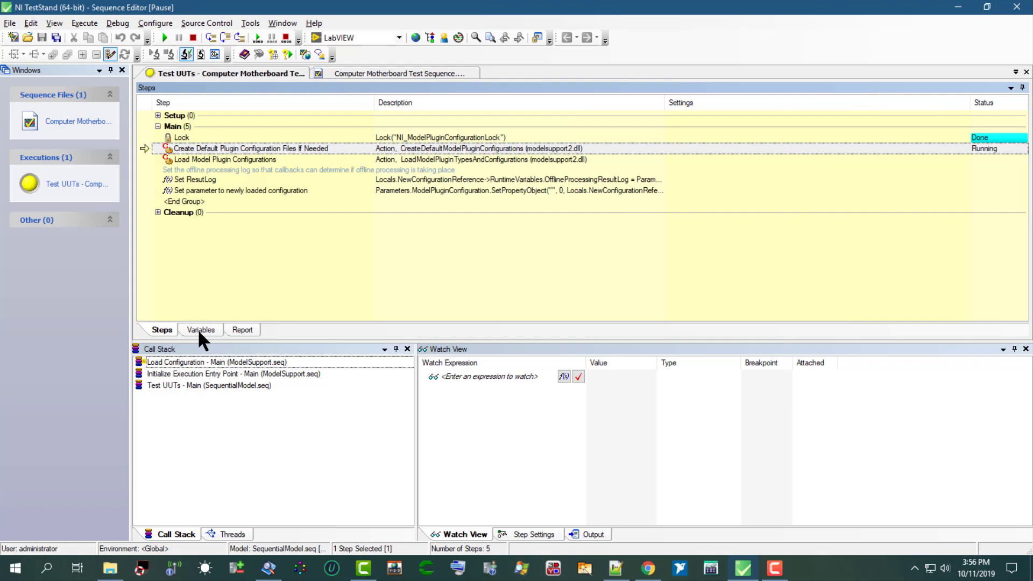
Inspect ModelPluginConfigurationName and LoadModelPluginAddons, advancing execution to DisplayFailBanner
{"action": "left_click", "coordinate": [201, 329]}
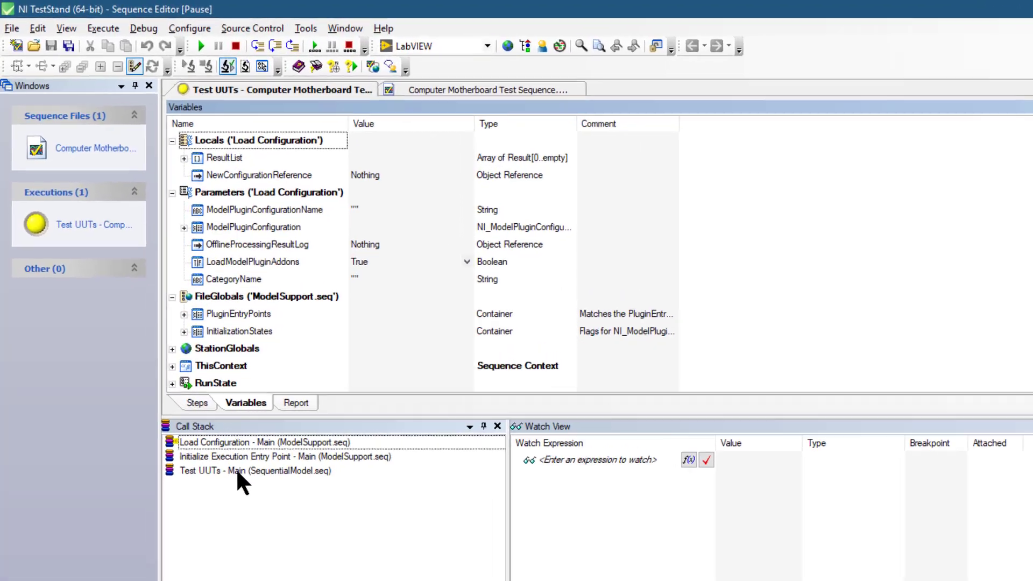
{"action": "left_click", "coordinate": [256, 470]}
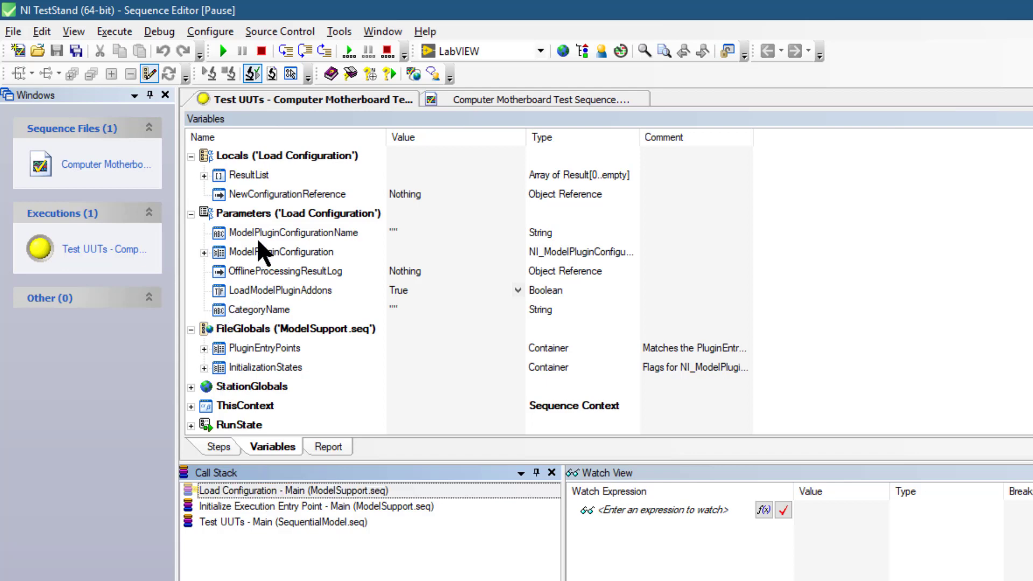
{"action": "left_click", "coordinate": [297, 271]}
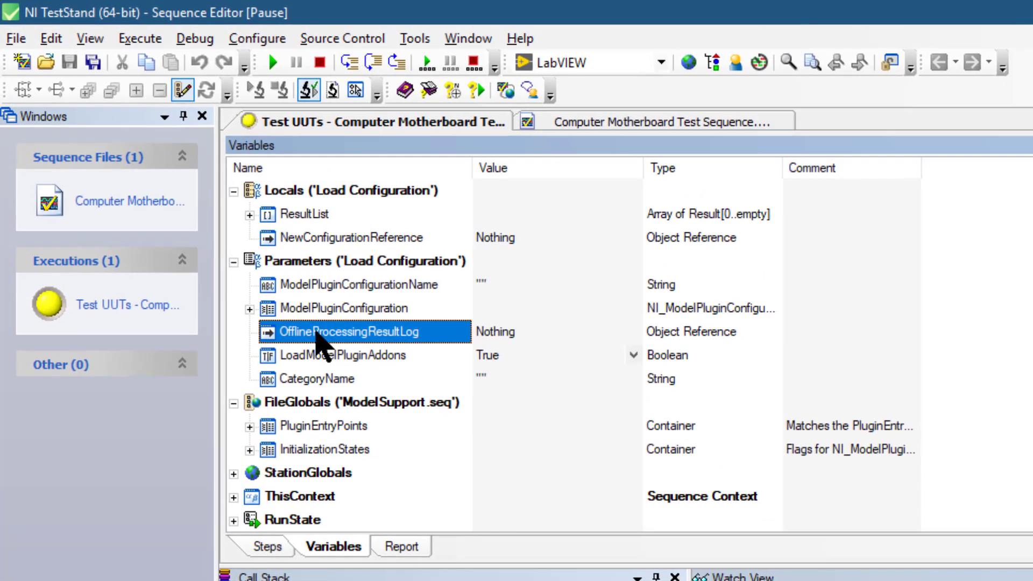
{"action": "left_click", "coordinate": [350, 355]}
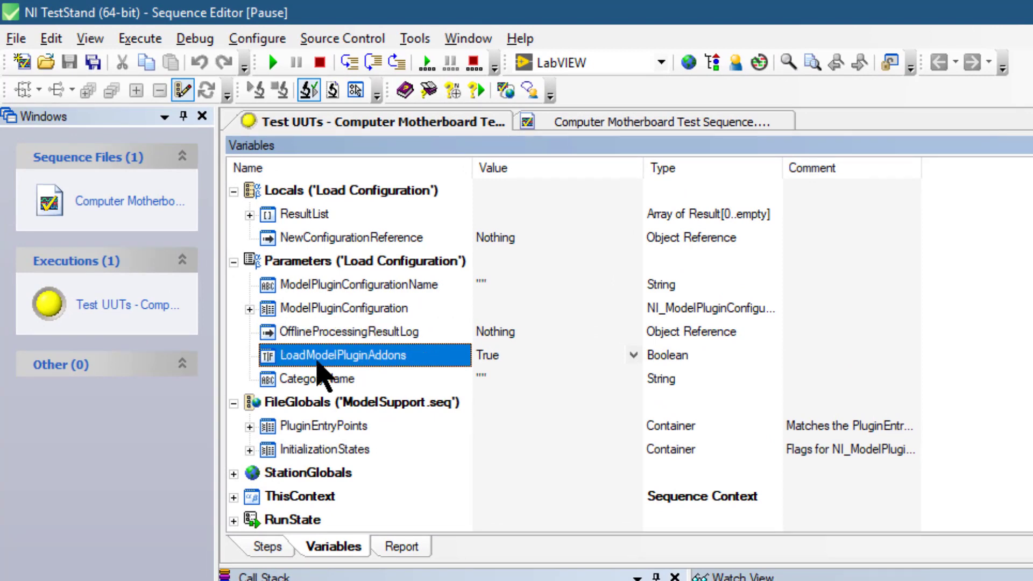
{"action": "mouse_move", "coordinate": [488, 366]}
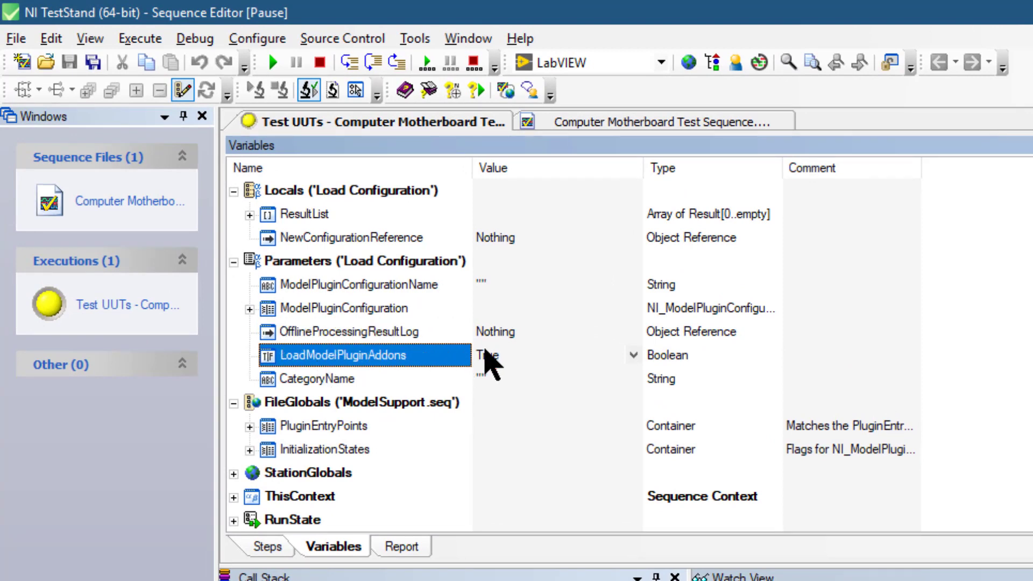
{"action": "left_click", "coordinate": [630, 355]}
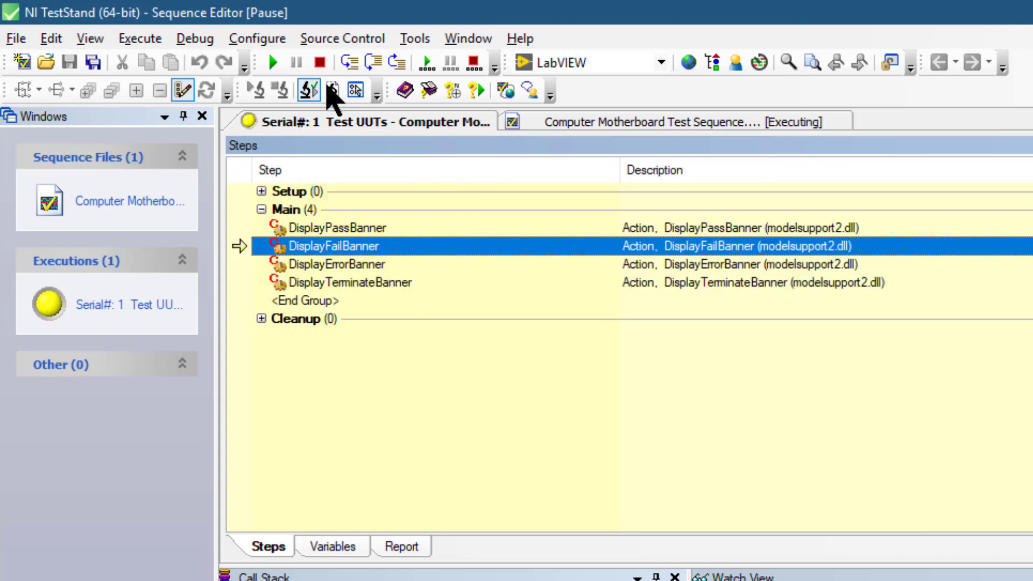
Resume to a Failed report for UUT 1, then return to the motherboard sequence file
{"action": "left_click", "coordinate": [317, 61]}
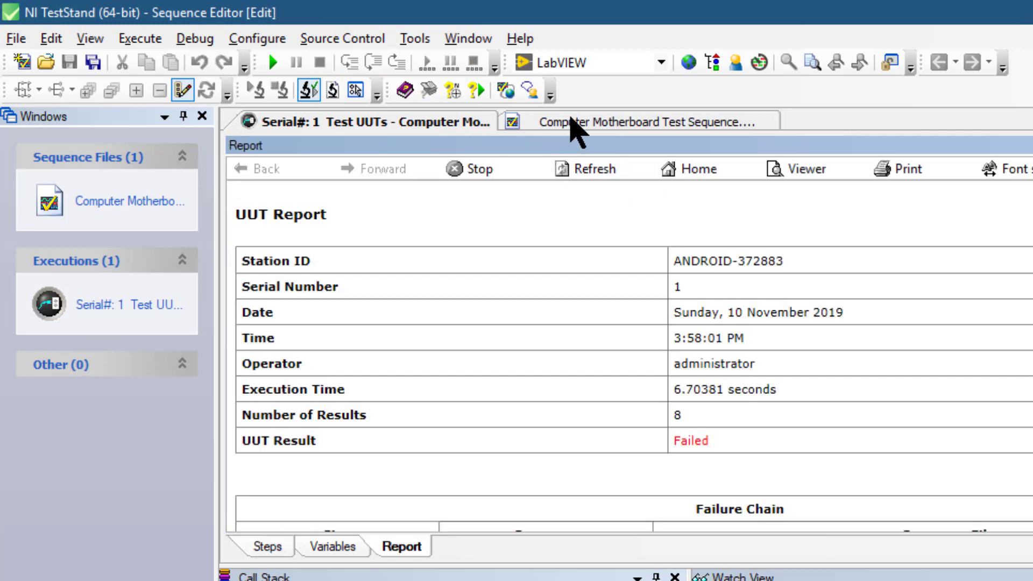
{"action": "left_click", "coordinate": [643, 123]}
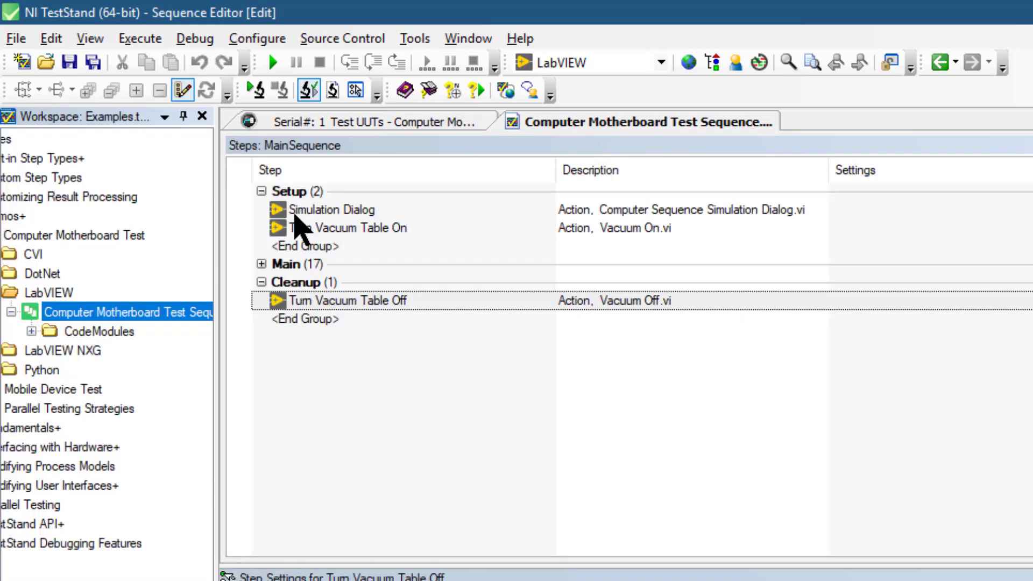
{"action": "mouse_move", "coordinate": [132, 333]}
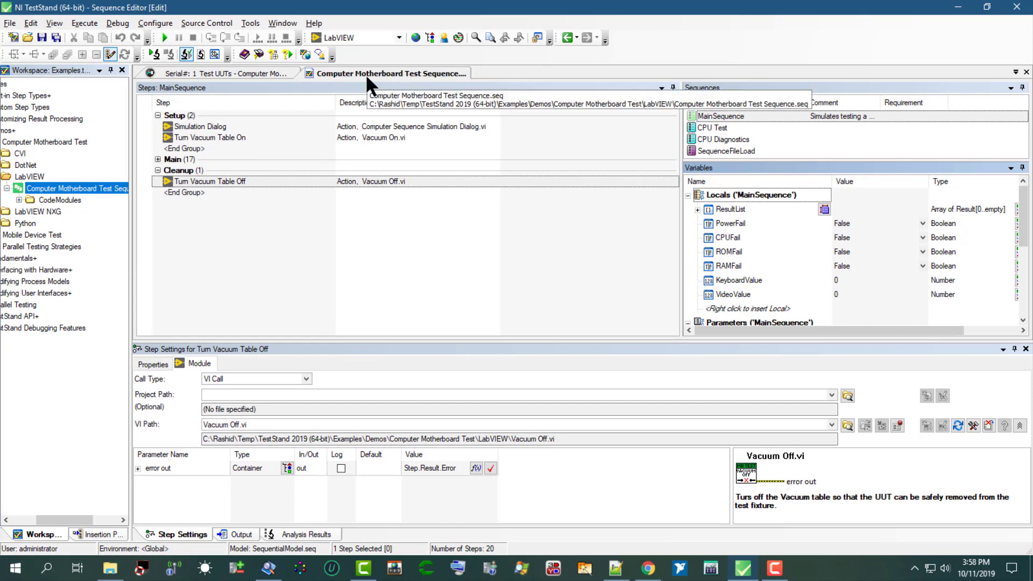
{"action": "mouse_move", "coordinate": [293, 200]}
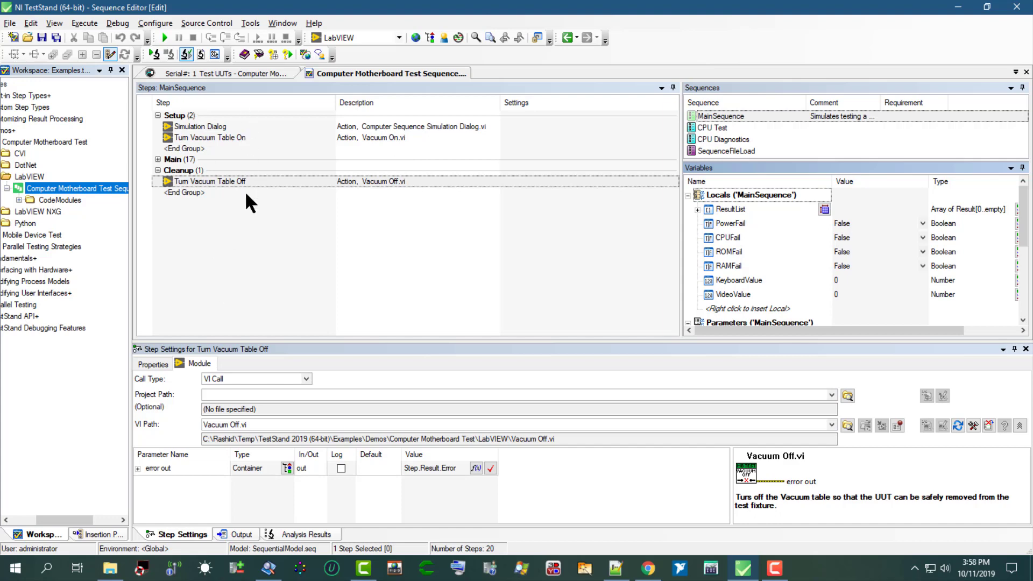
{"action": "mouse_move", "coordinate": [665, 265]}
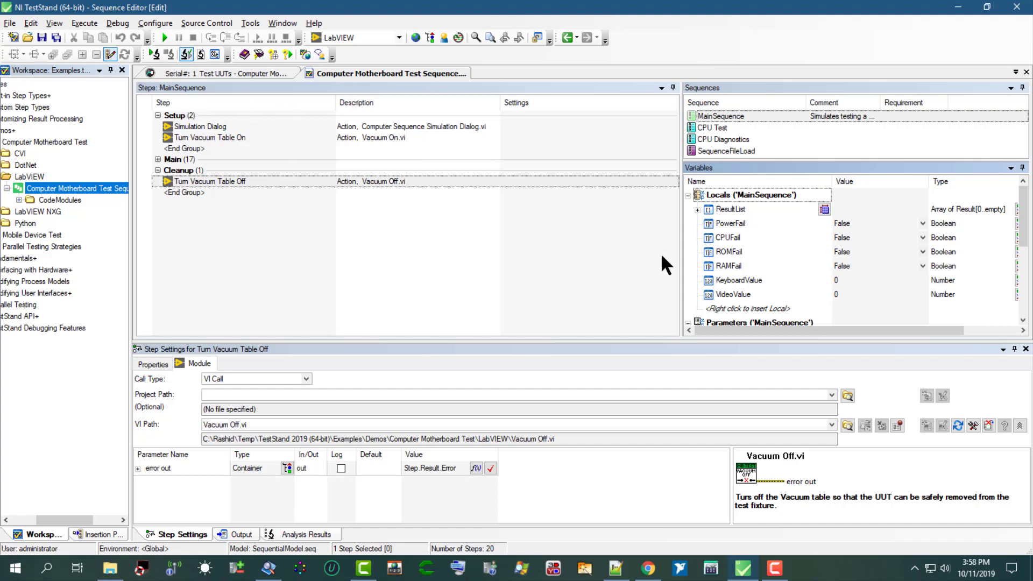
{"action": "mouse_move", "coordinate": [761, 267]}
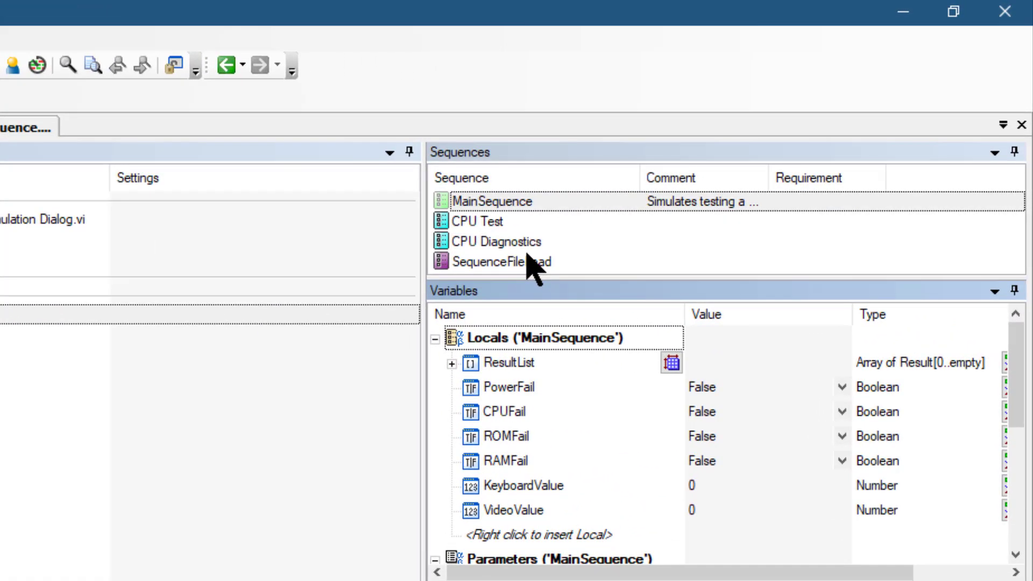
Right-click MainSequence in the Sequences pane to show its sequence commands
{"action": "left_click", "coordinate": [477, 221]}
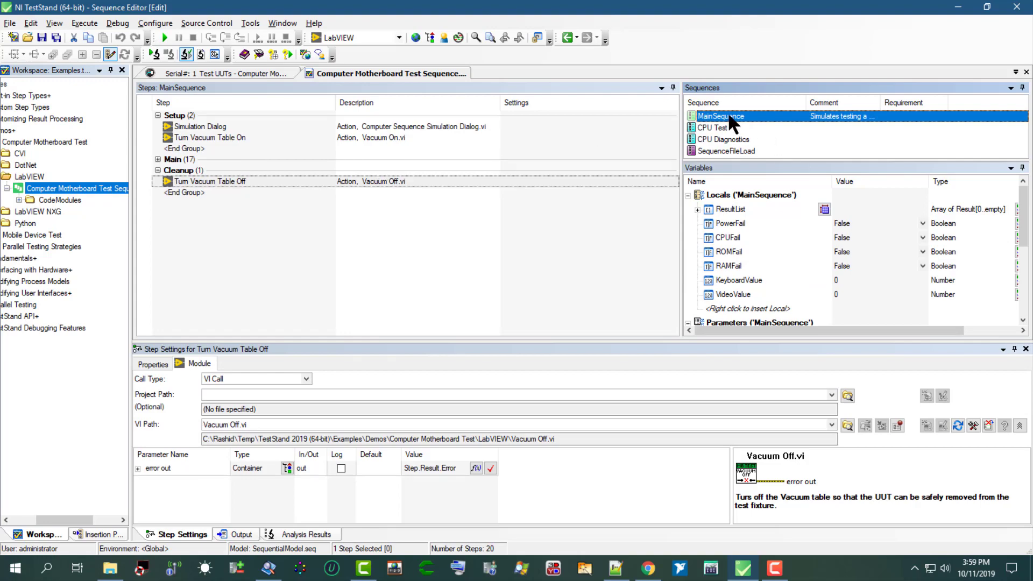
{"action": "right_click", "coordinate": [720, 116]}
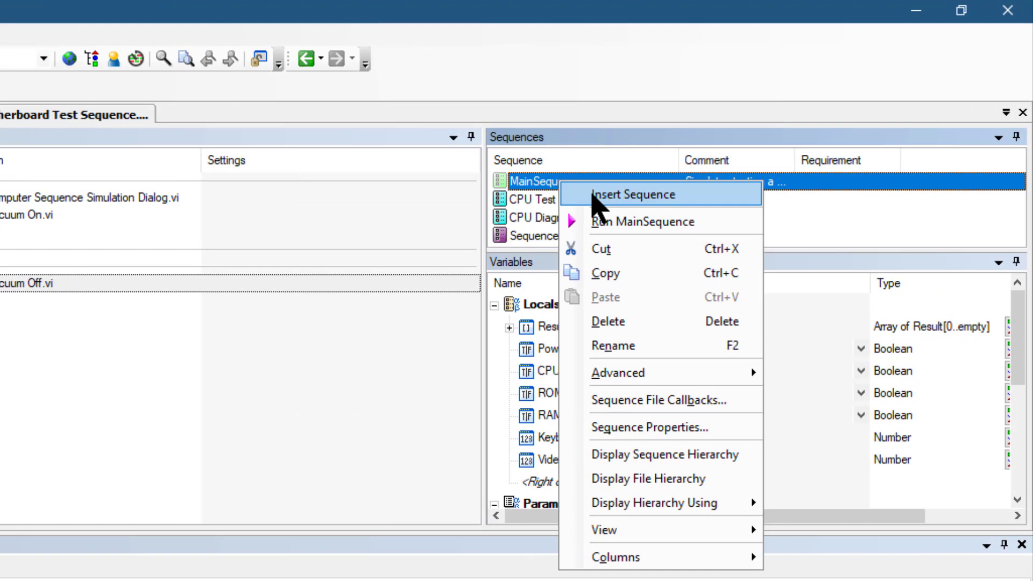
{"action": "mouse_move", "coordinate": [613, 287]}
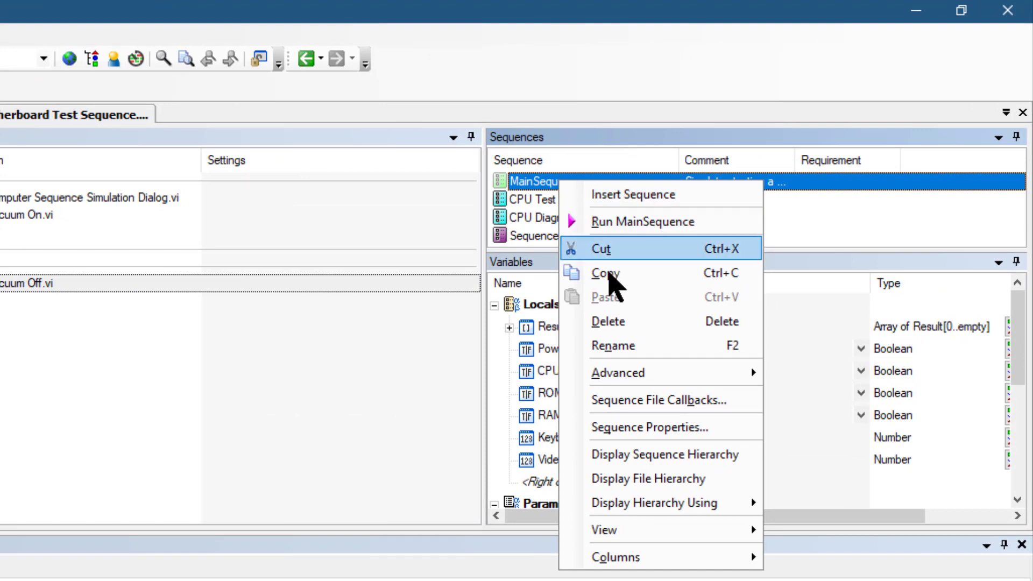
{"action": "mouse_move", "coordinate": [616, 322]}
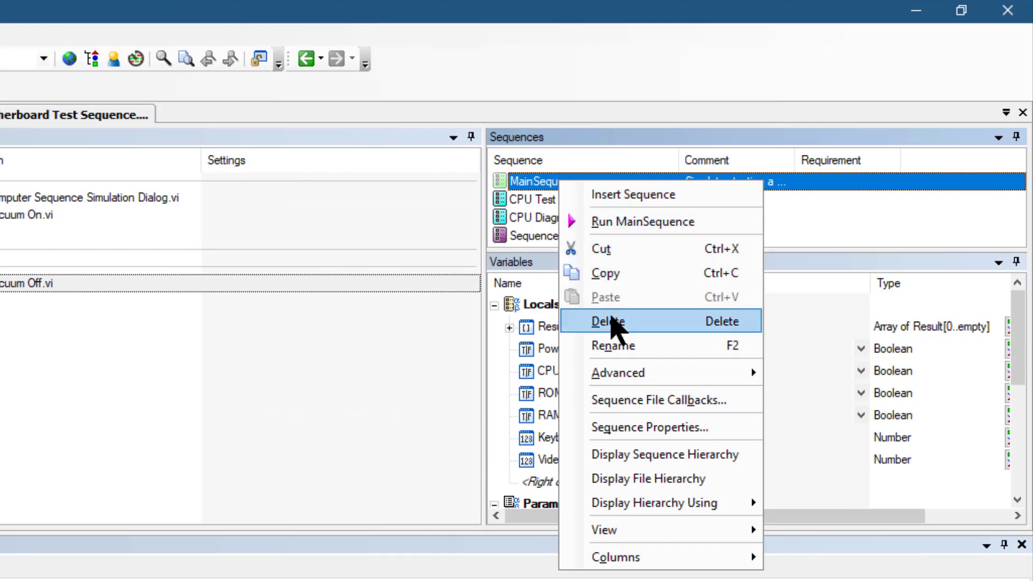